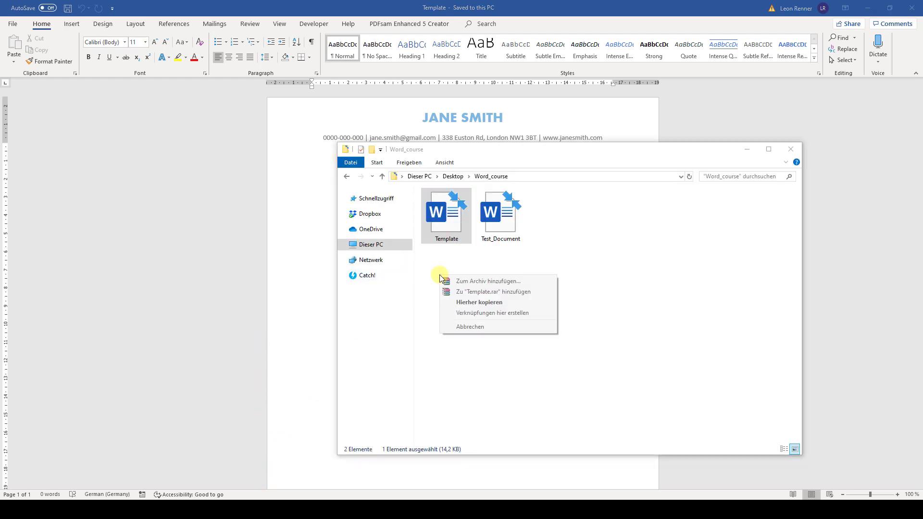
Step: Dismiss the right-drag drop menu in File Explorer without copying anything
click(479, 302)
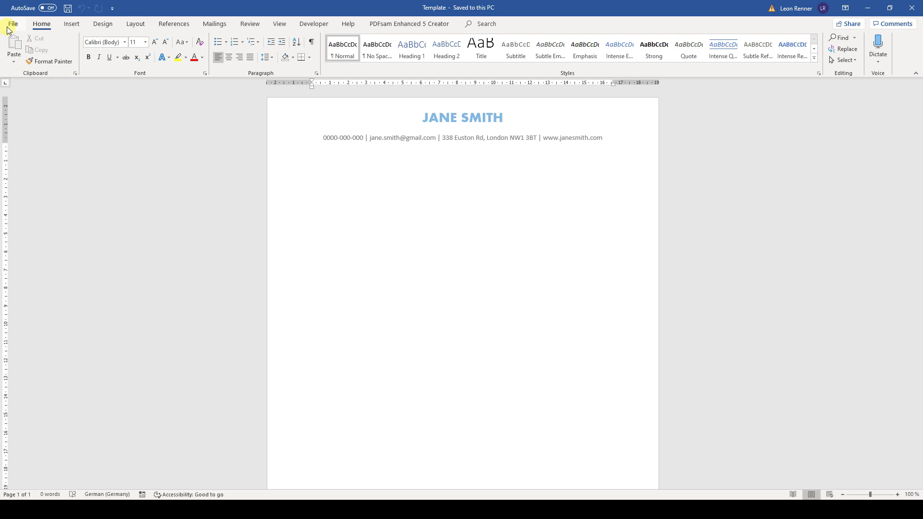
Step: Save the letter header as a Word Template named Template in Custom Office Templates
click(11, 23)
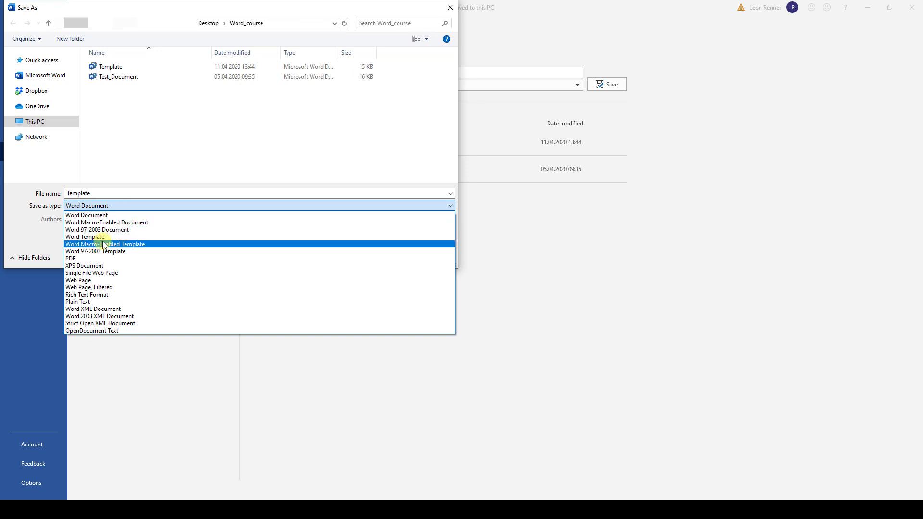
click(85, 237)
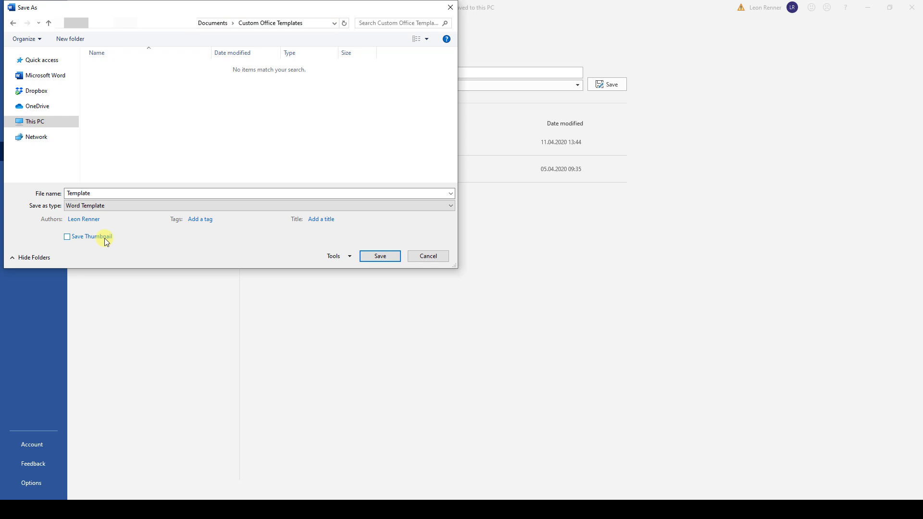
mouse_move(347, 253)
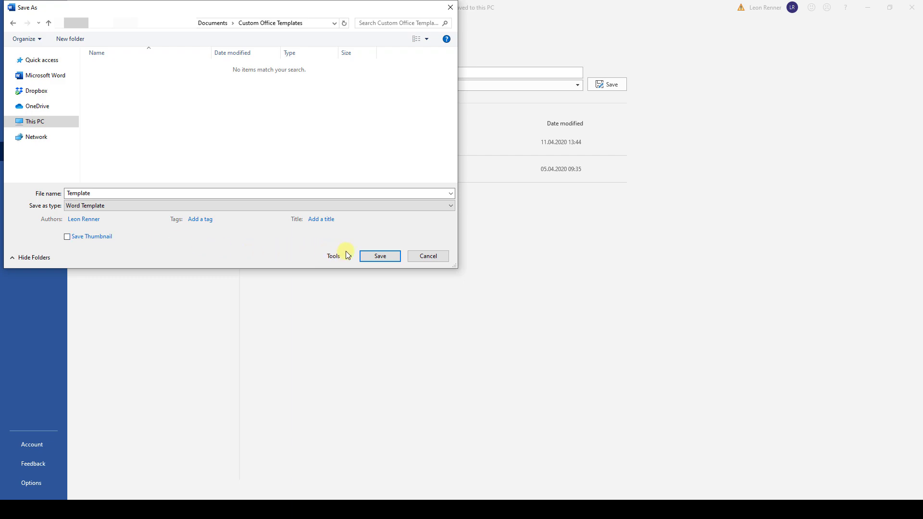
click(379, 256)
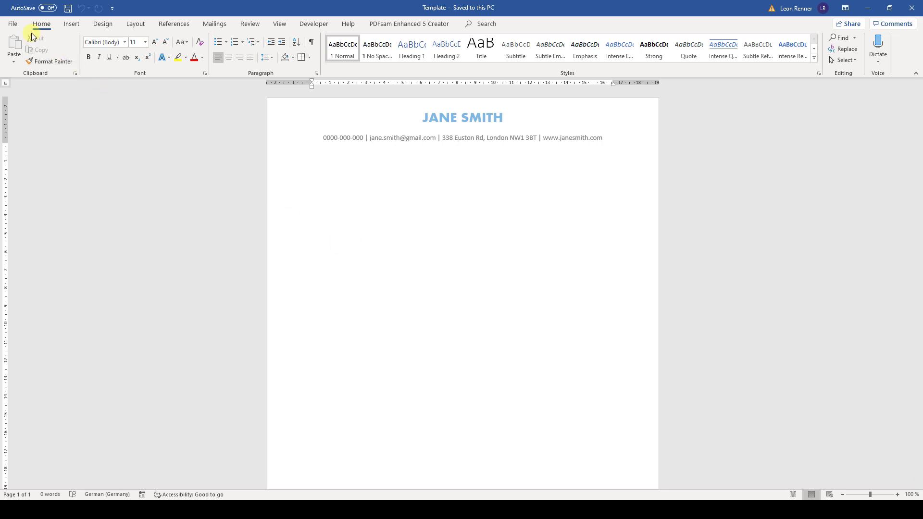
Step: Create a new document (Document1) from the personal Template with the JANE SMITH header
click(12, 24)
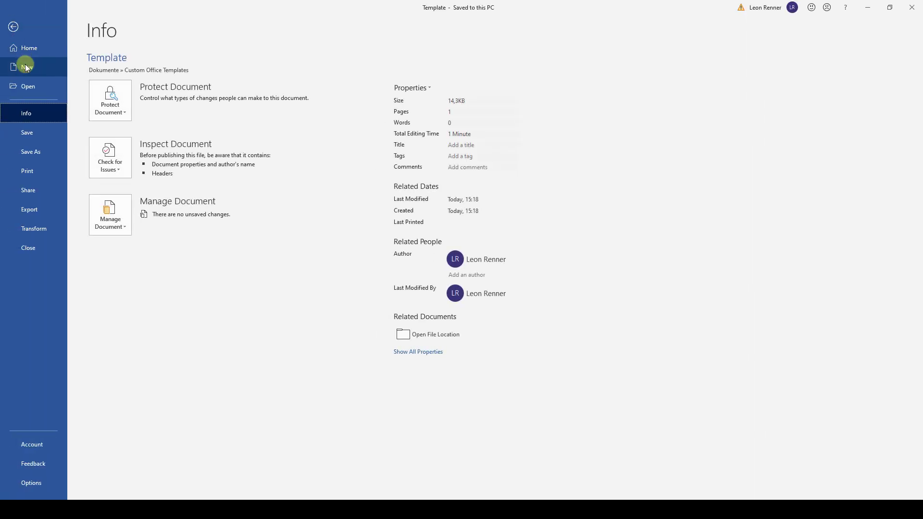
click(27, 66)
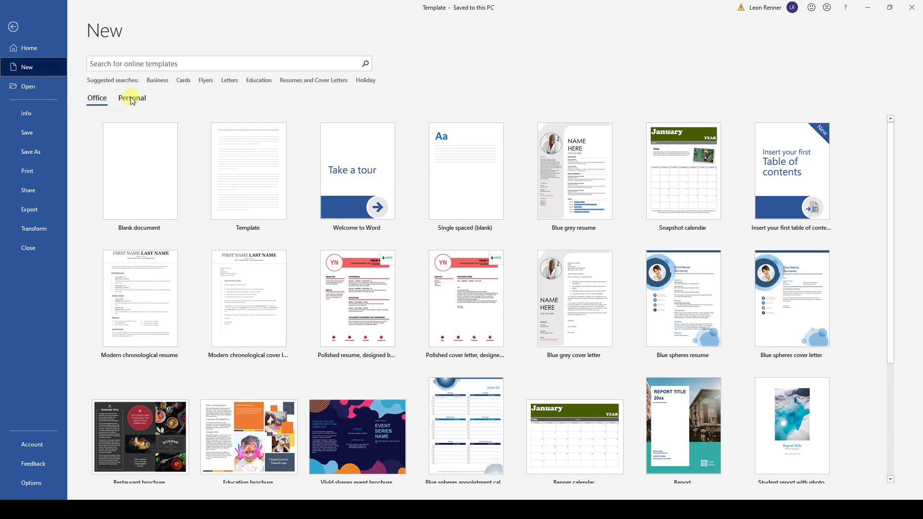
click(132, 98)
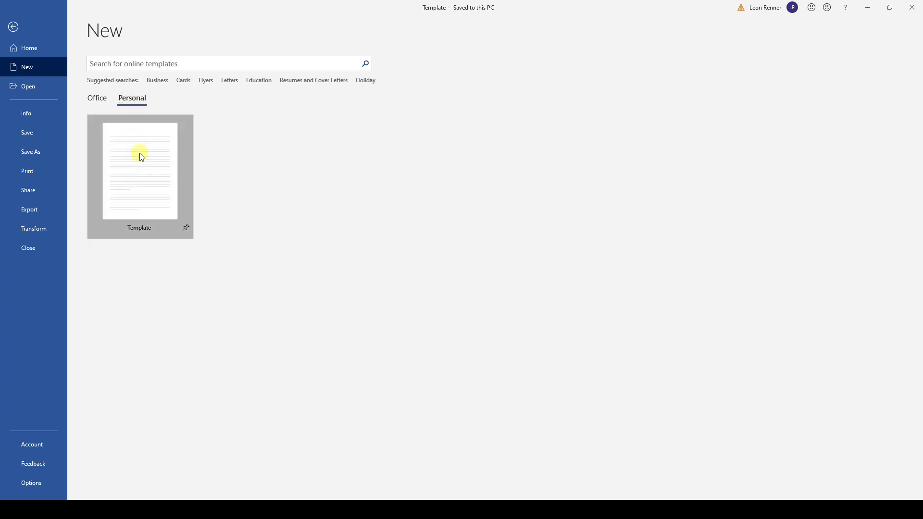
click(139, 169)
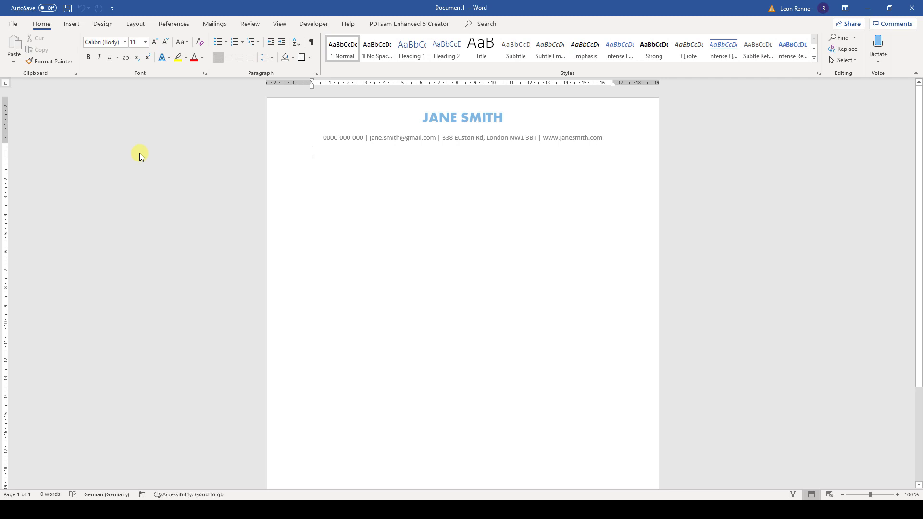